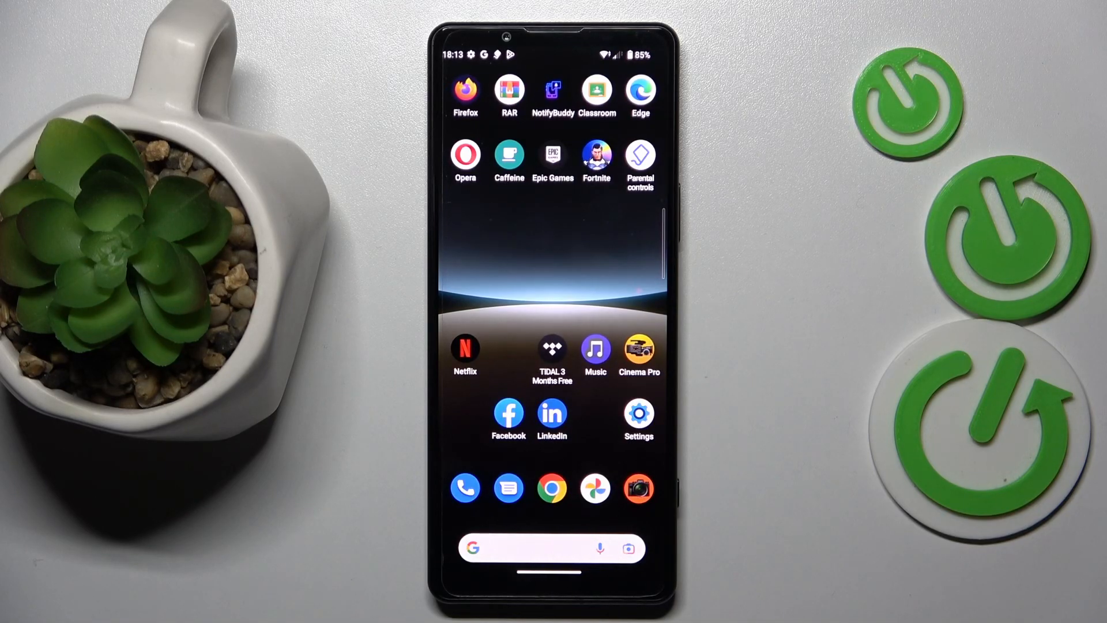
# Open Settings, view the Google parental controls' screen time, then return to Google services.
pyautogui.click(638, 416)
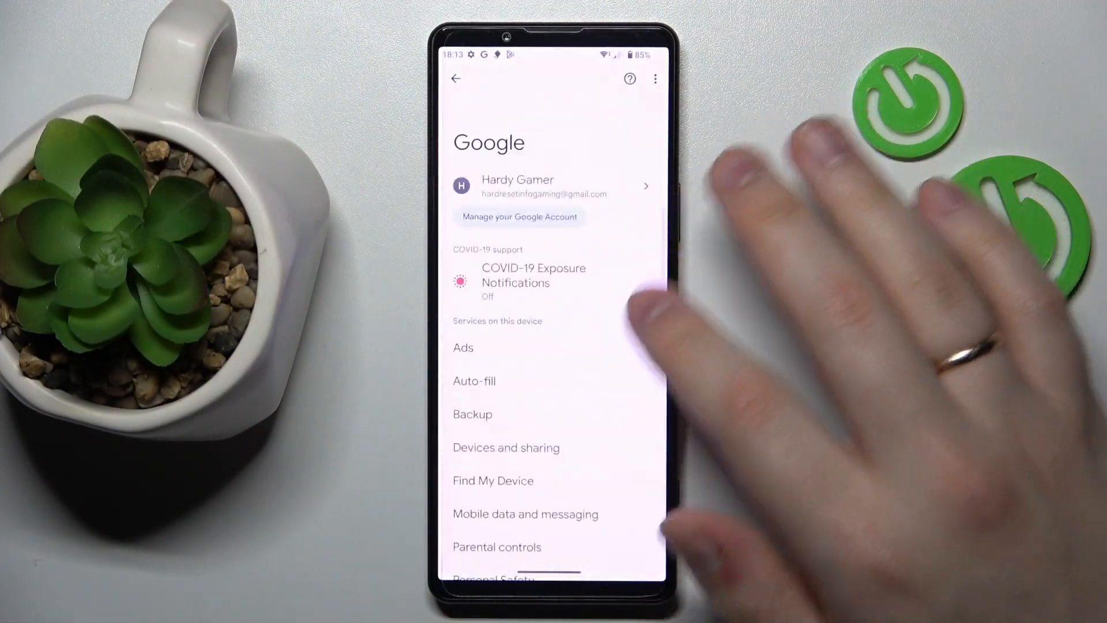
pyautogui.click(496, 547)
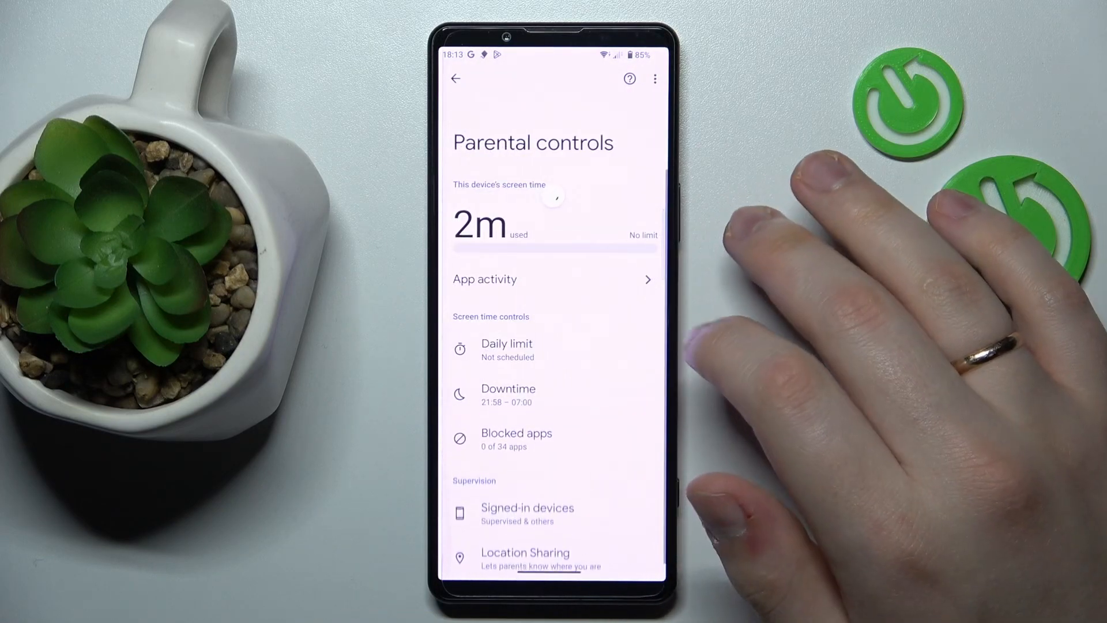
pyautogui.click(454, 79)
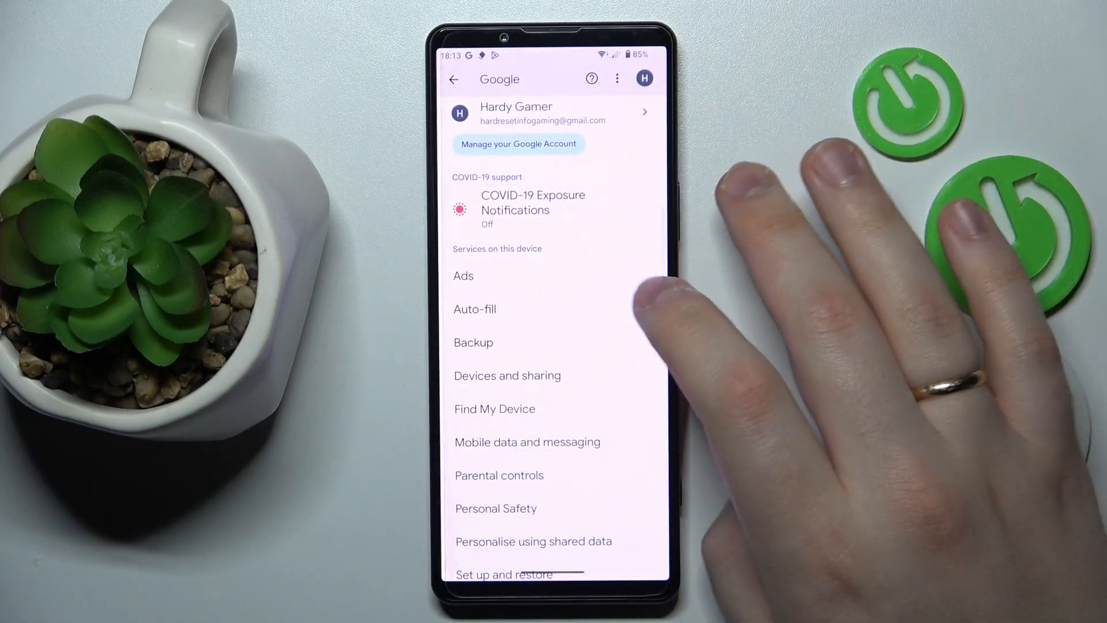
# Start deleting the Google account from Data and privacy's More options.
pyautogui.scroll(-3)
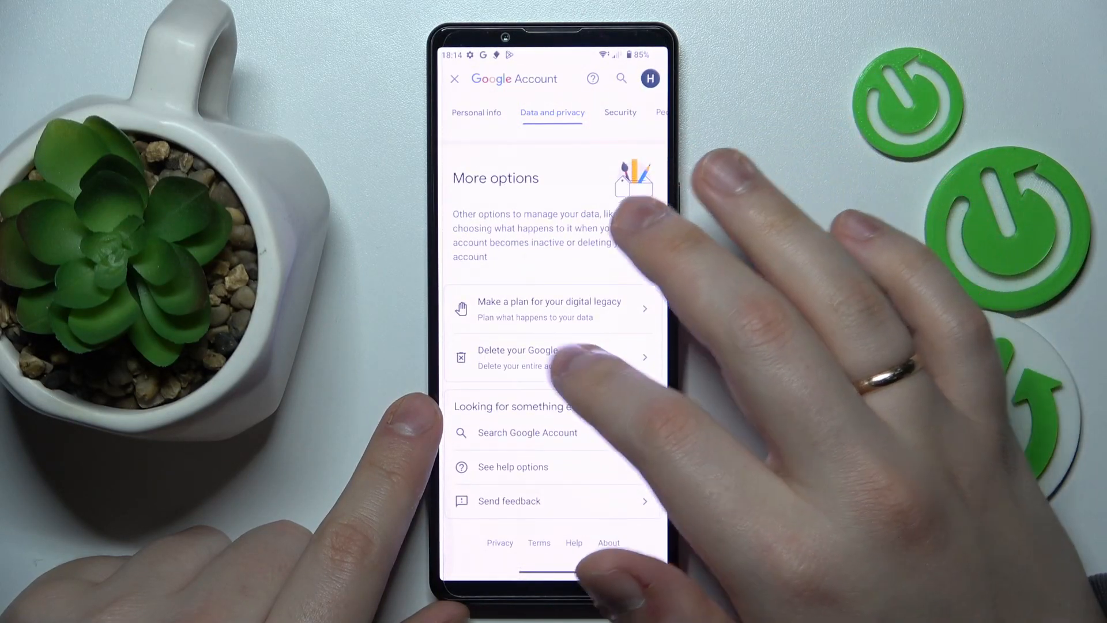
pyautogui.click(550, 356)
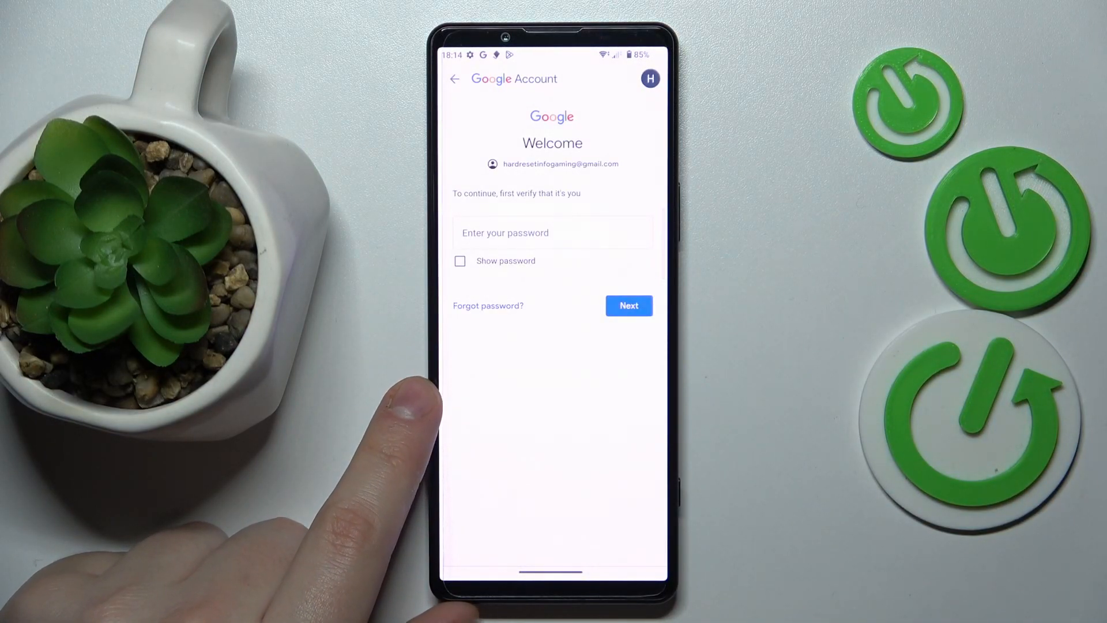
pyautogui.moveTo(388, 424)
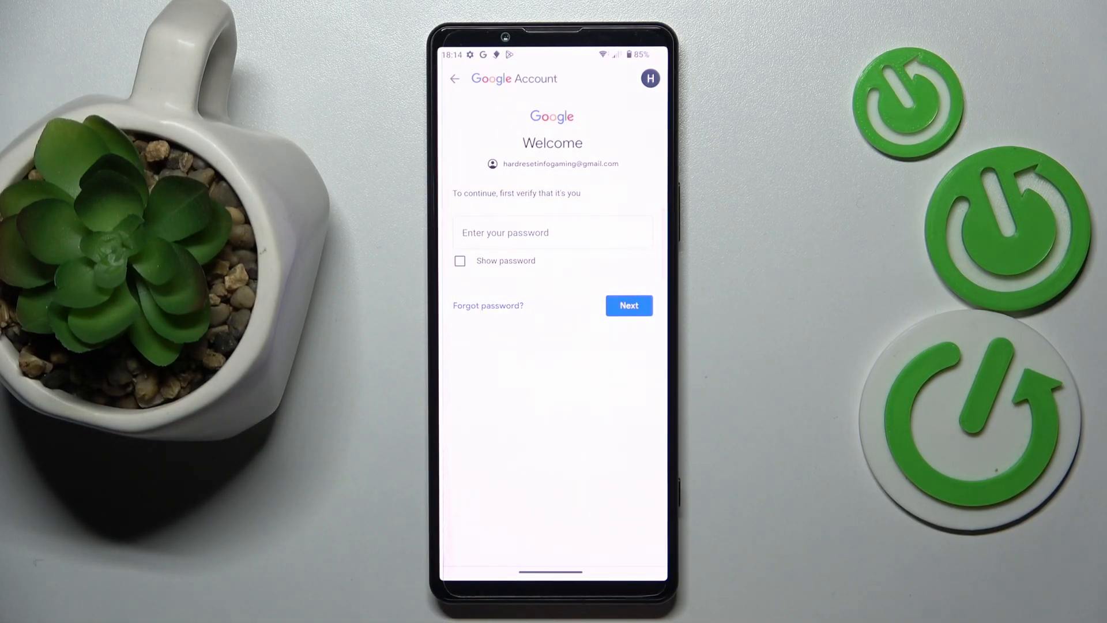
# Verify the password and tick the charges acknowledgement on the deletion page.
pyautogui.click(552, 232)
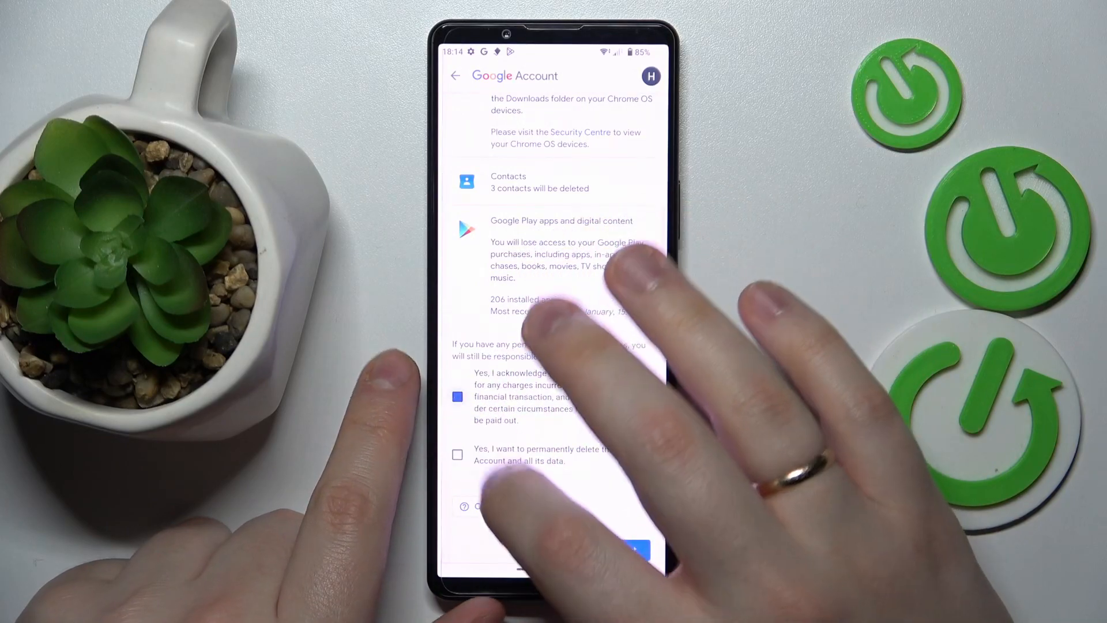
# Tick permanent deletion and delete the Google account with all its data.
pyautogui.click(634, 550)
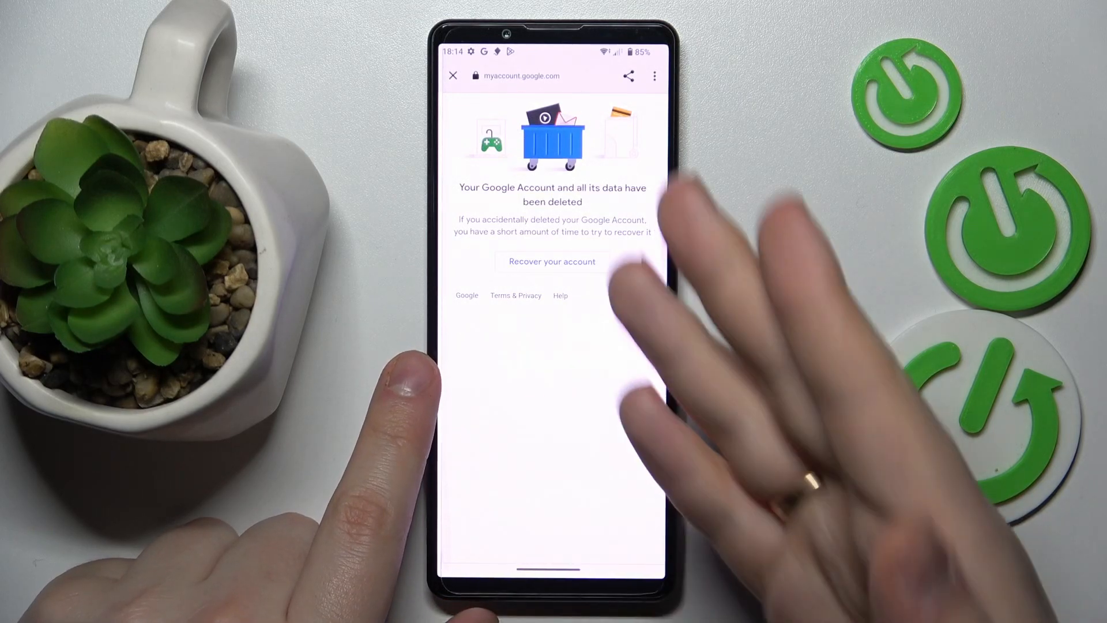
pyautogui.moveTo(635, 283)
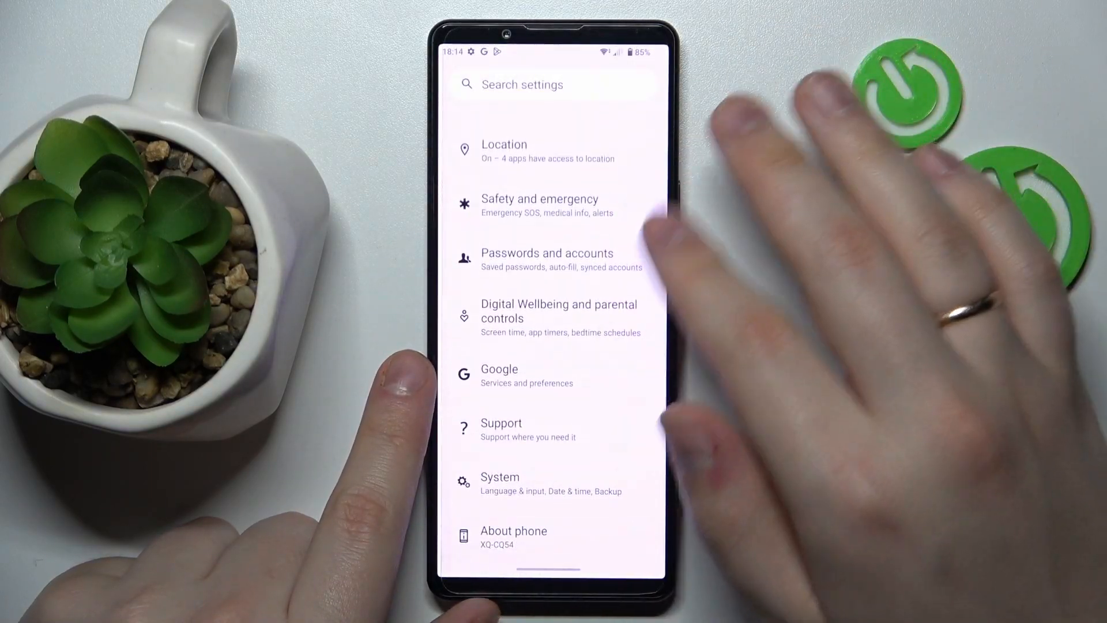
# Confirm the Google settings page shows no signed-in account, then go home.
pyautogui.click(500, 374)
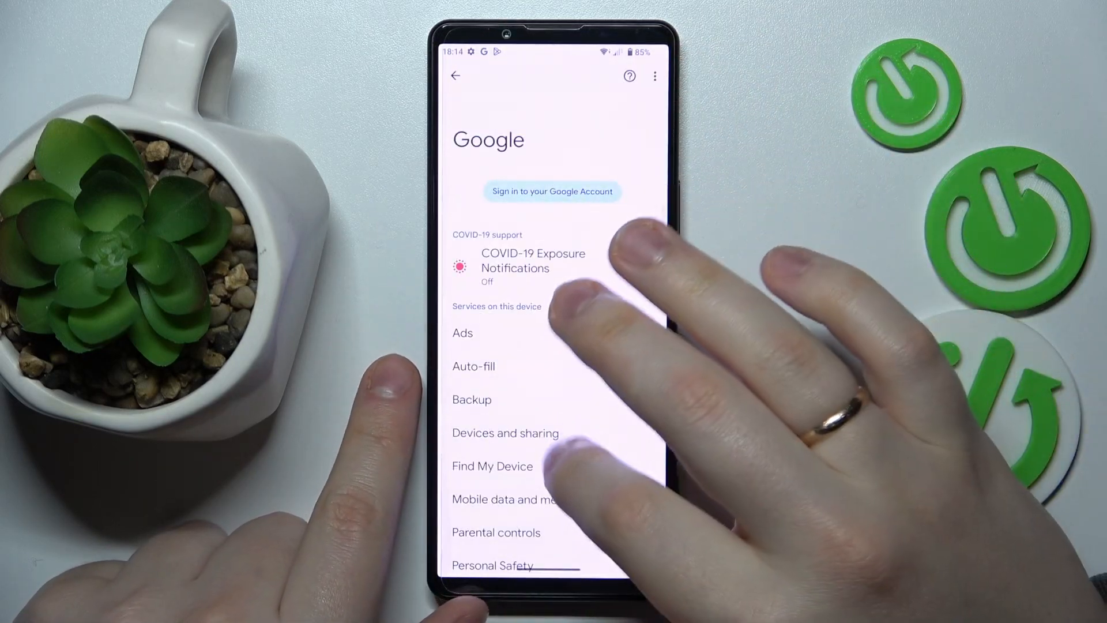
pyautogui.click(497, 531)
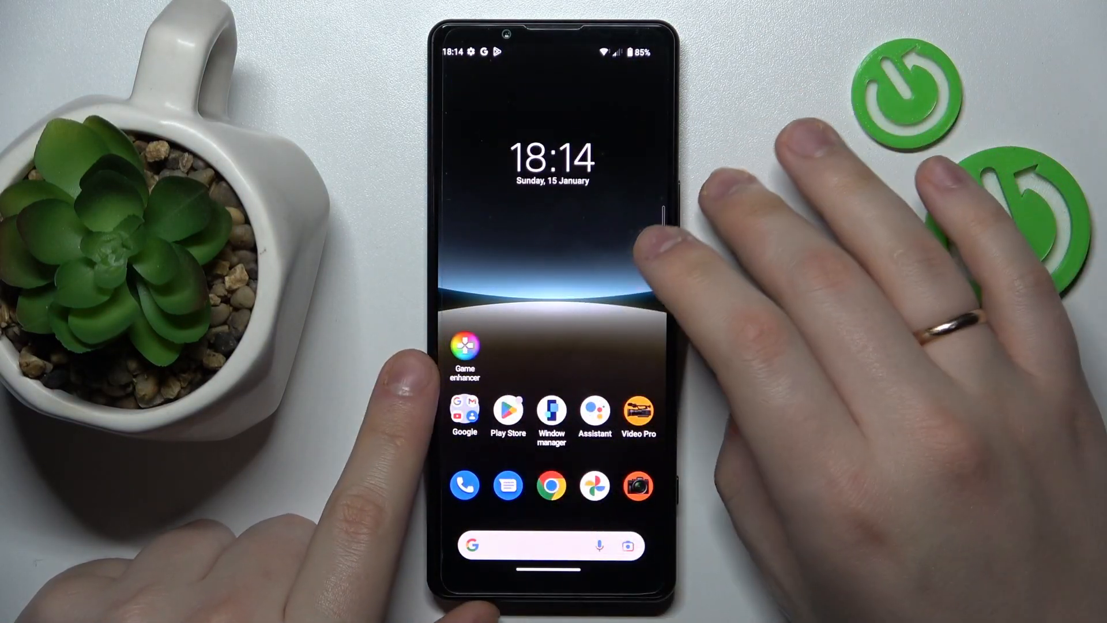
# Sign in to the Play Store with the deleted account's email address.
pyautogui.click(508, 412)
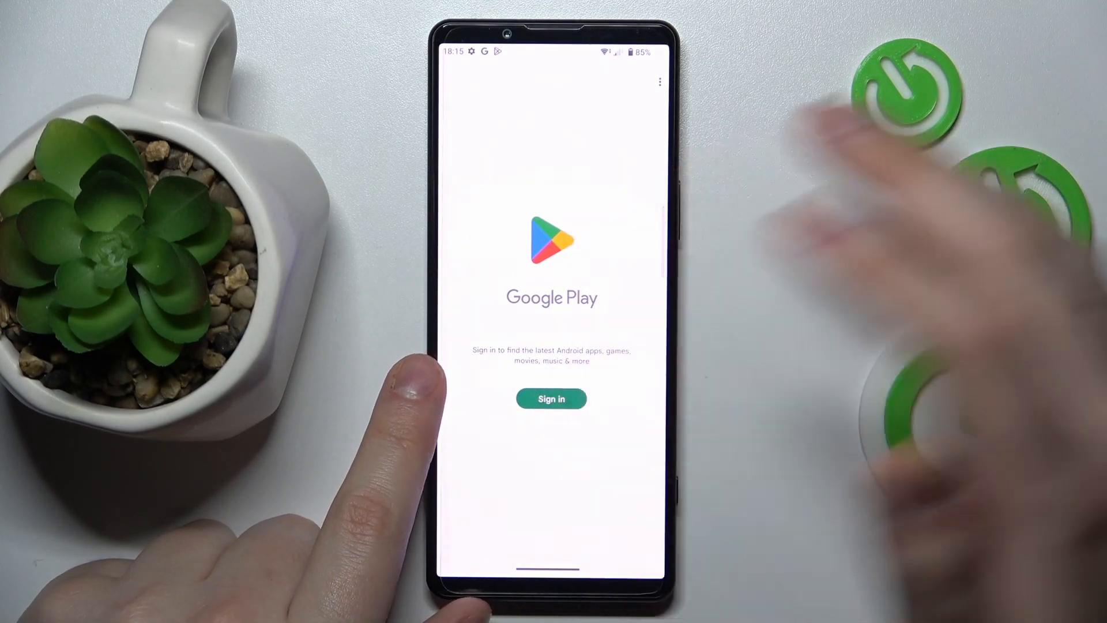
pyautogui.click(551, 398)
pyautogui.write('hardreset')
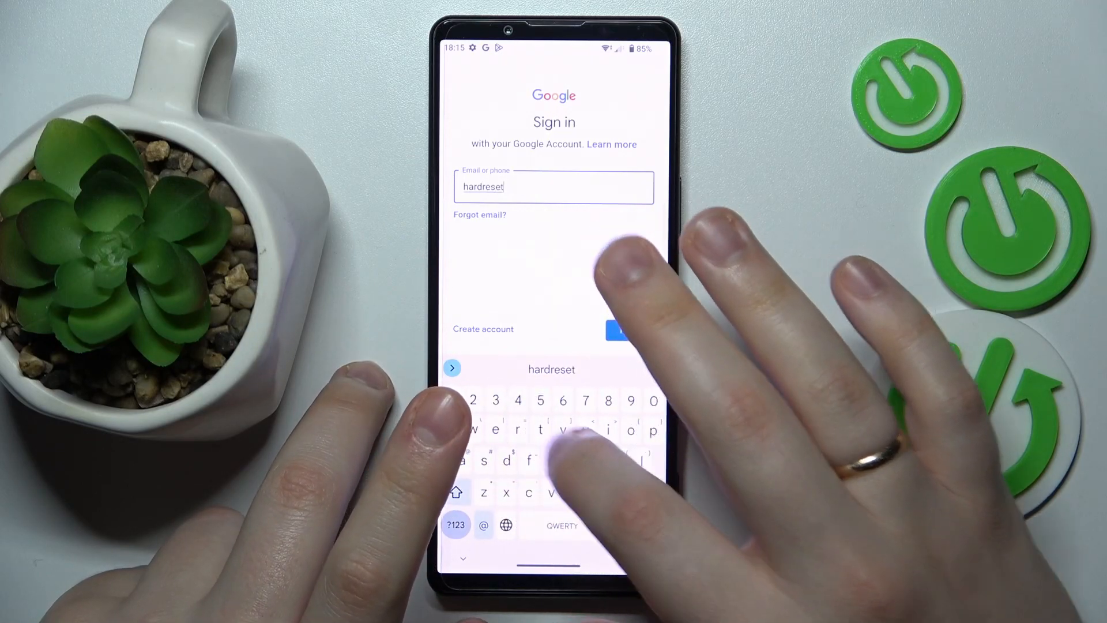
pyautogui.write('infogamin')
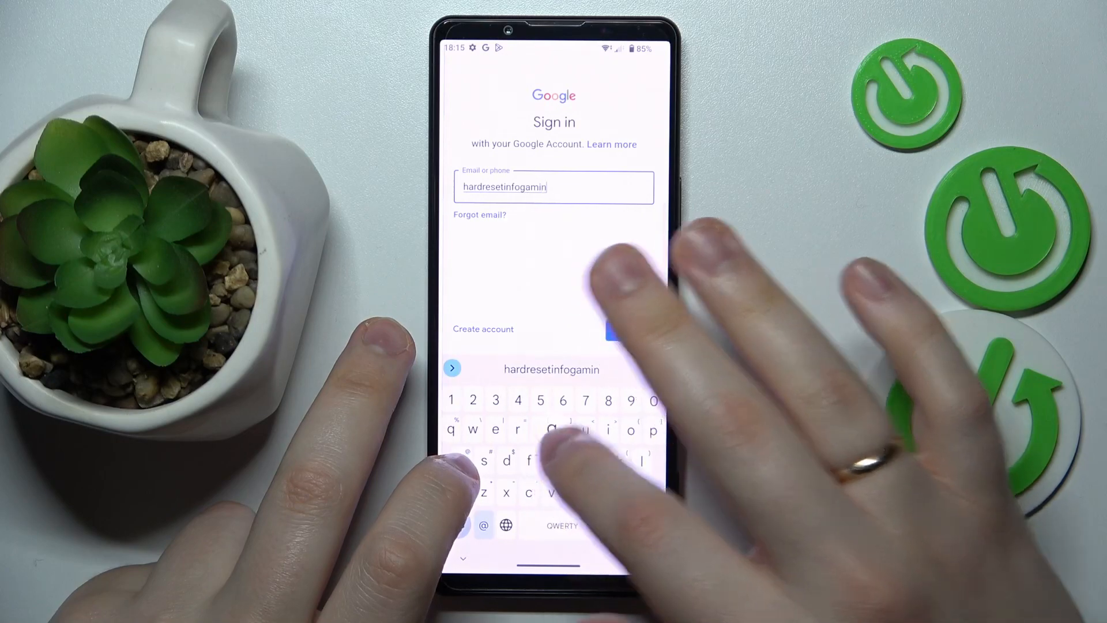
pyautogui.click(614, 332)
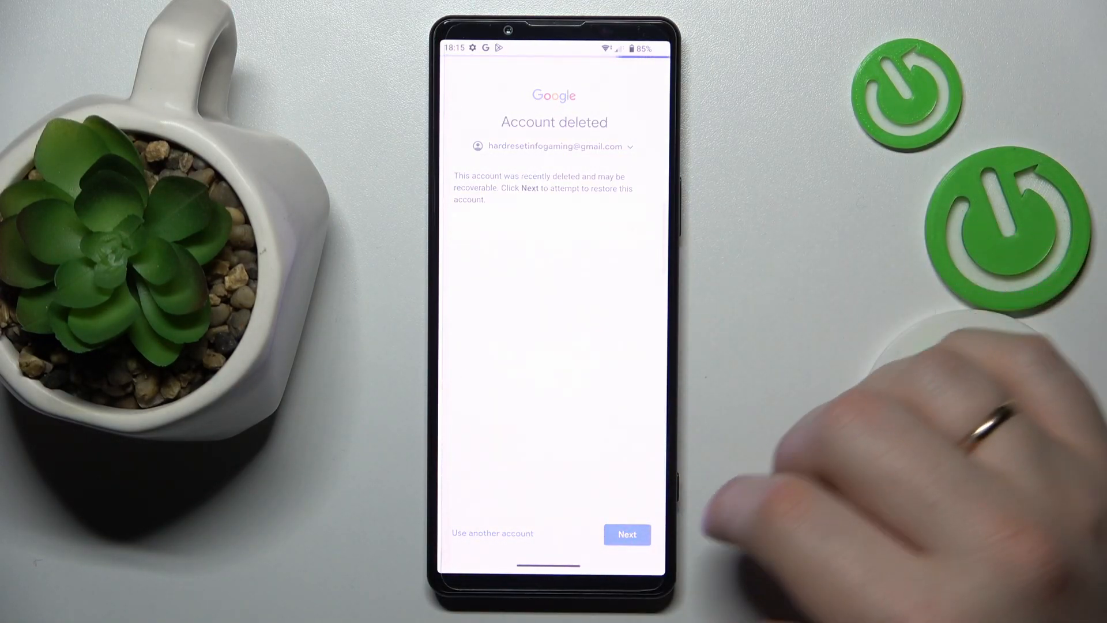
# Try restoring the deleted account with its password, then dismiss the 'Something went wrong' error.
pyautogui.click(626, 535)
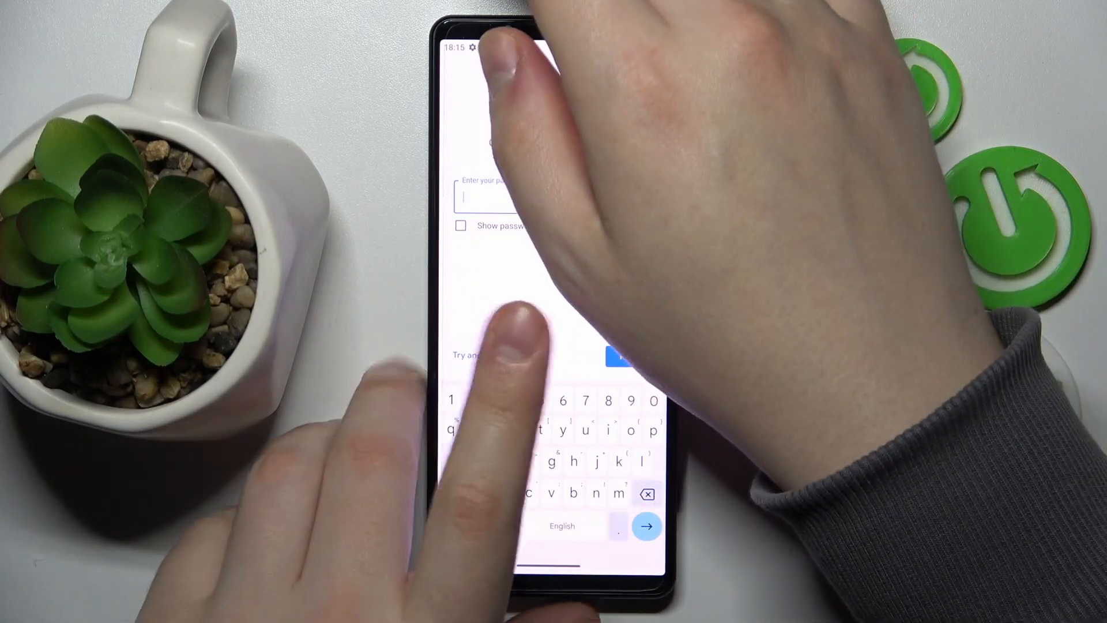
pyautogui.click(646, 527)
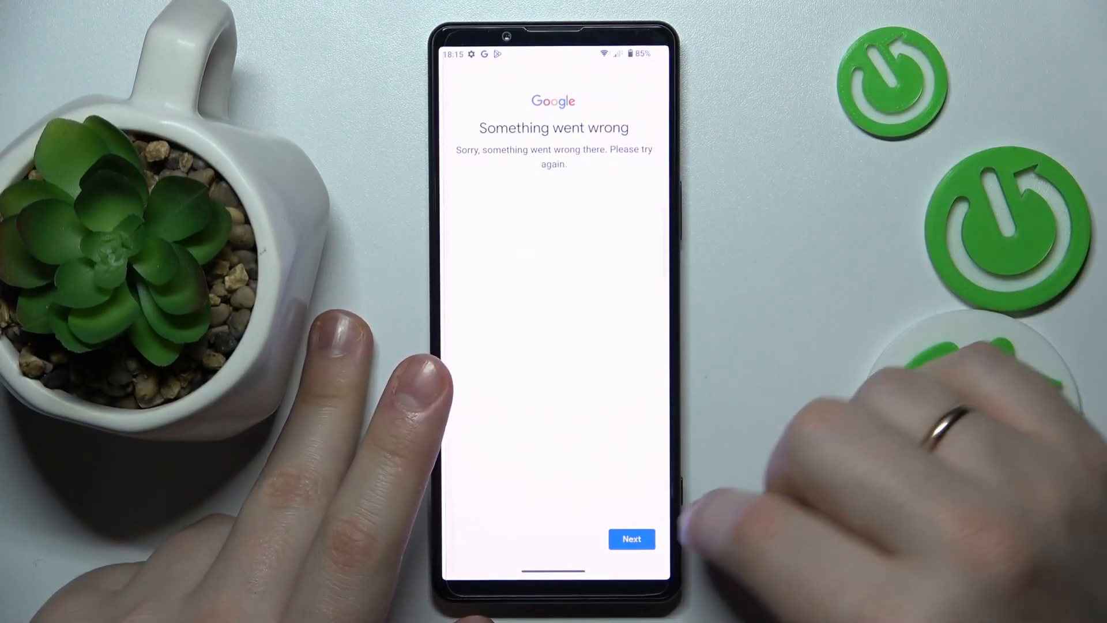
pyautogui.click(630, 539)
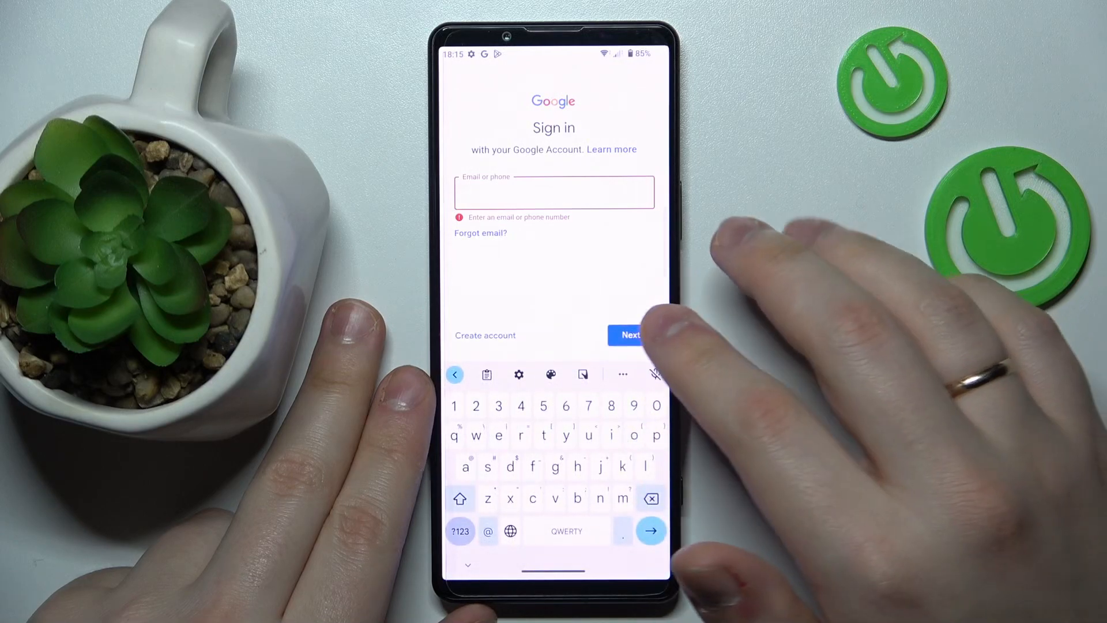
# Sign in with the email for personal use and accept the terms and Google services.
pyautogui.write('hardresetinfogaming')
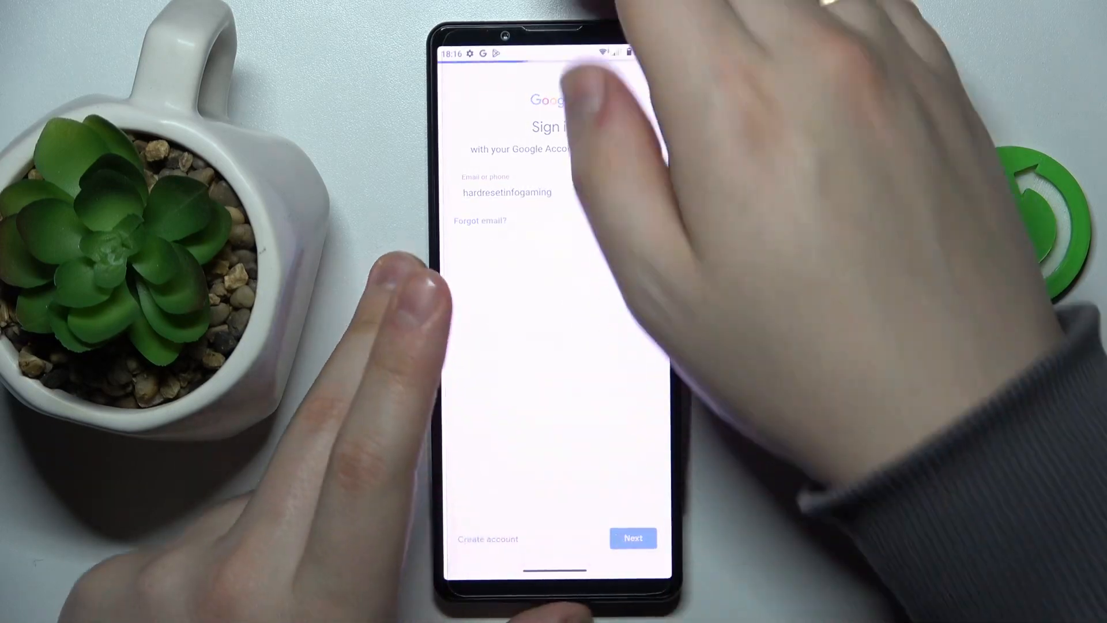
pyautogui.click(633, 537)
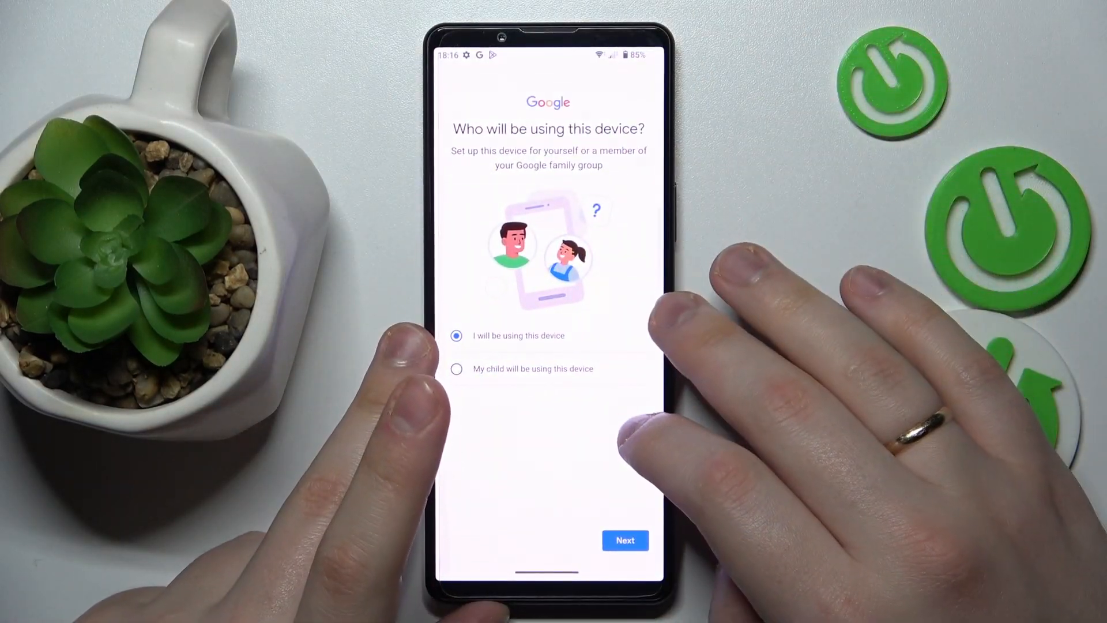
pyautogui.click(624, 540)
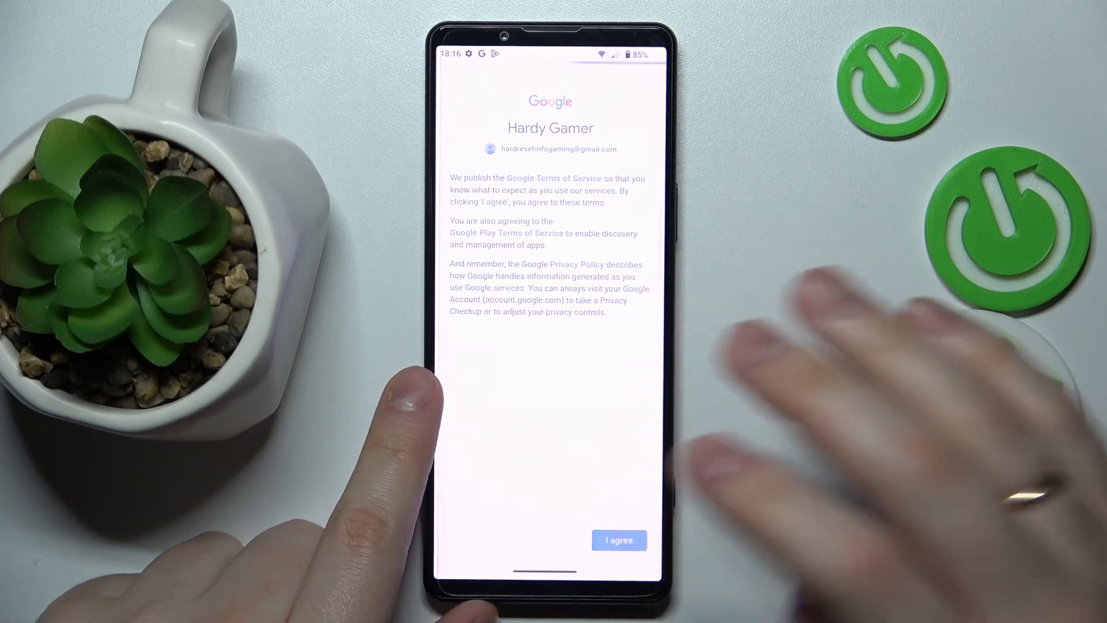
pyautogui.click(618, 540)
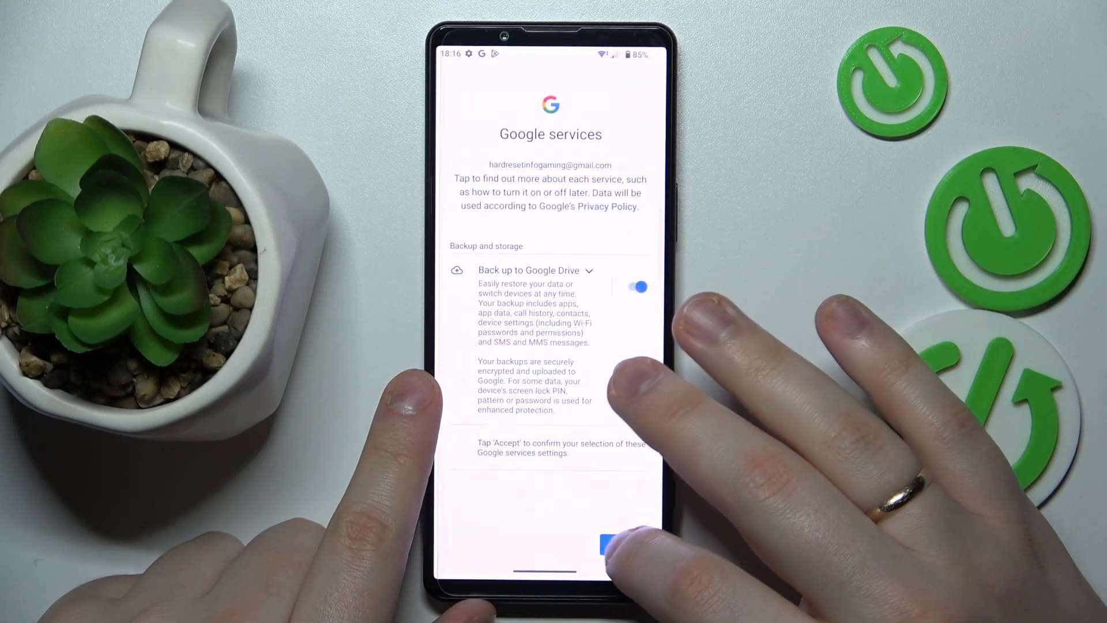
pyautogui.click(610, 542)
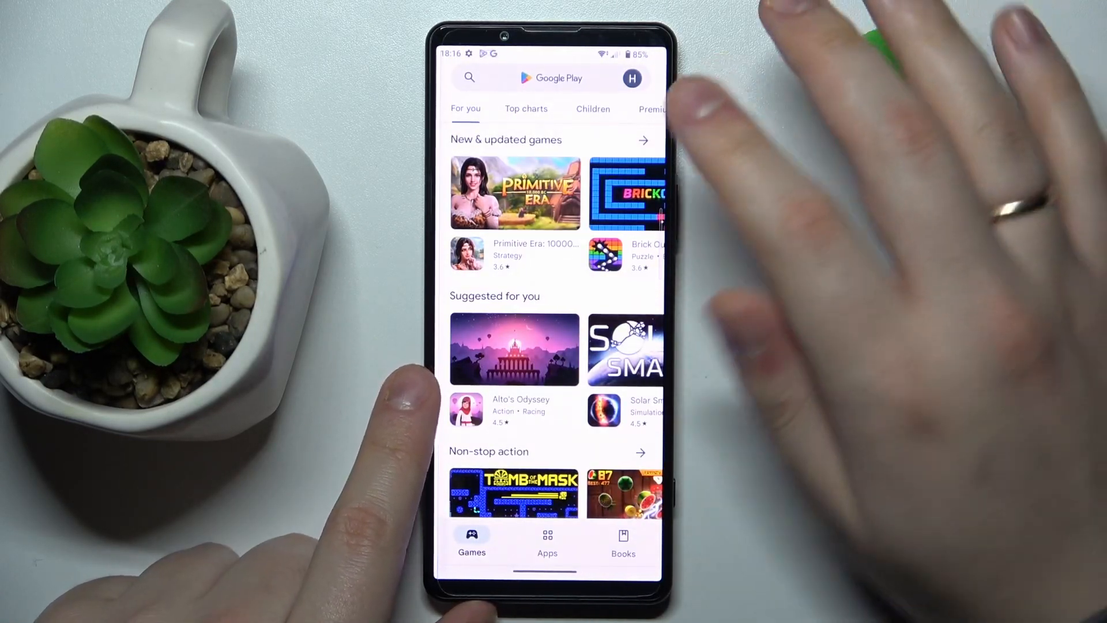
# Open the Play Store account menu to confirm the Hardy Gamer profile is signed in.
pyautogui.click(632, 78)
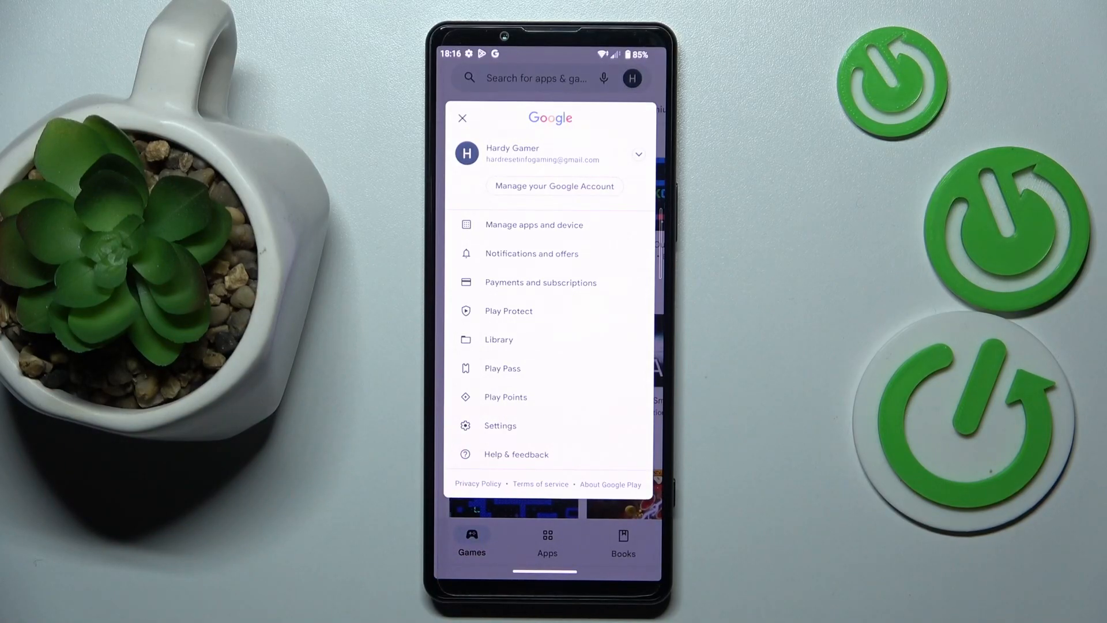